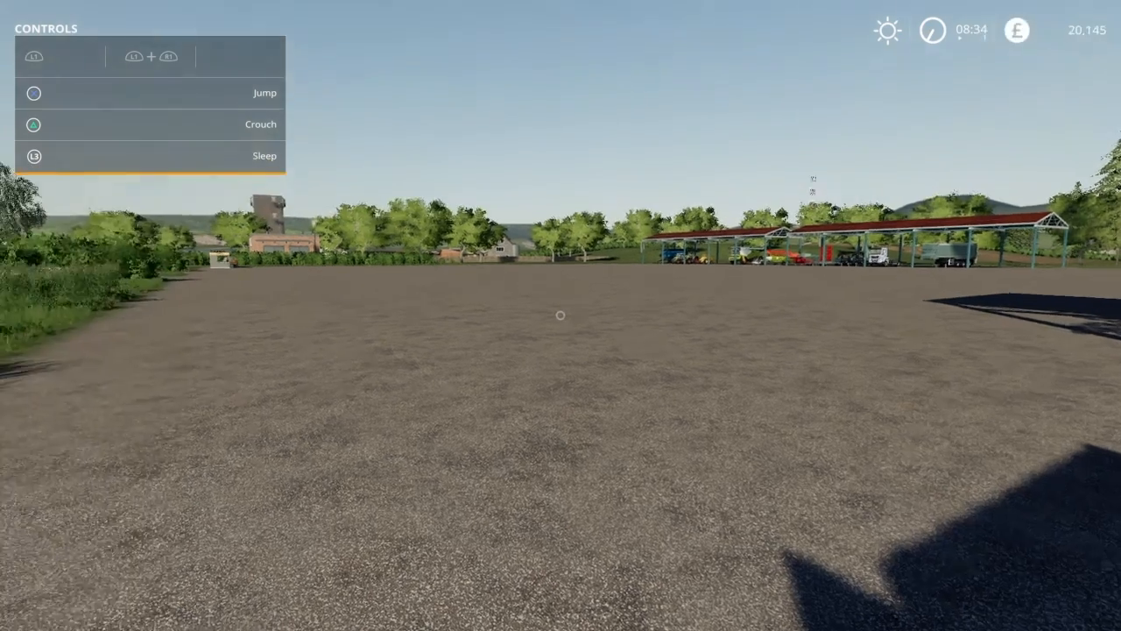
{"action": "mouse_move", "coordinate": [561, 316]}
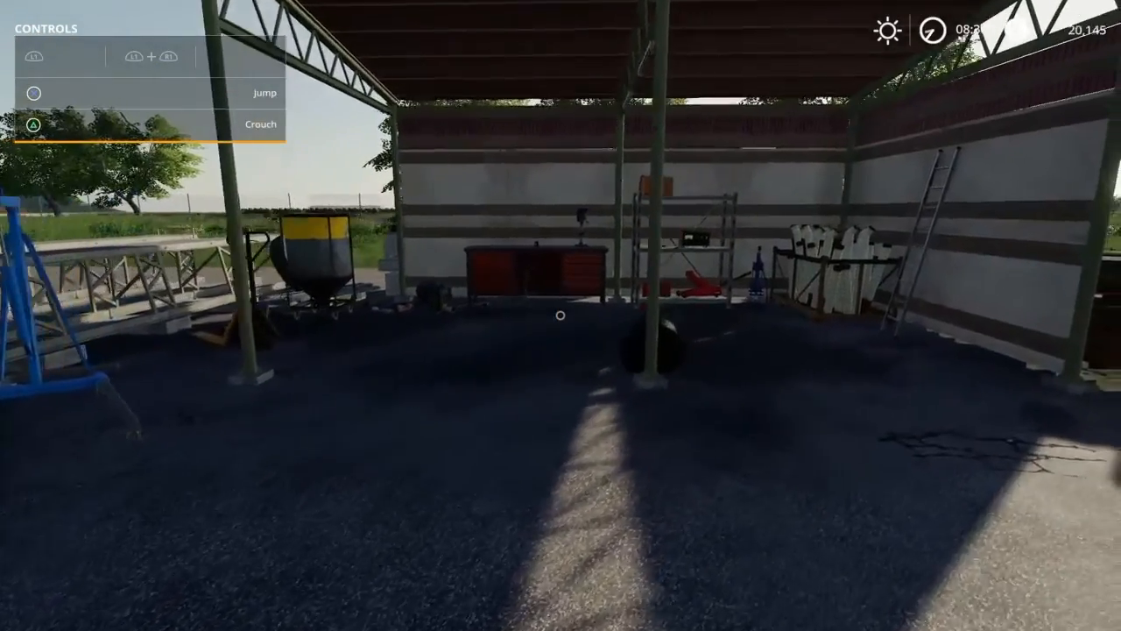
{"action": "mouse_move", "coordinate": [560, 316]}
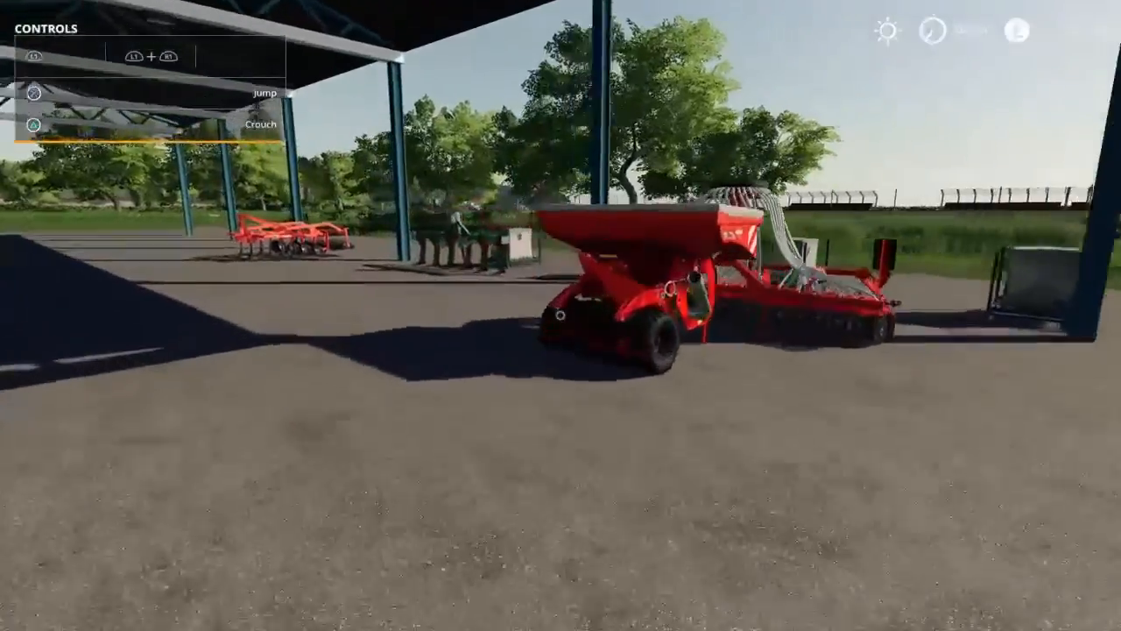
{"action": "mouse_move", "coordinate": [561, 315]}
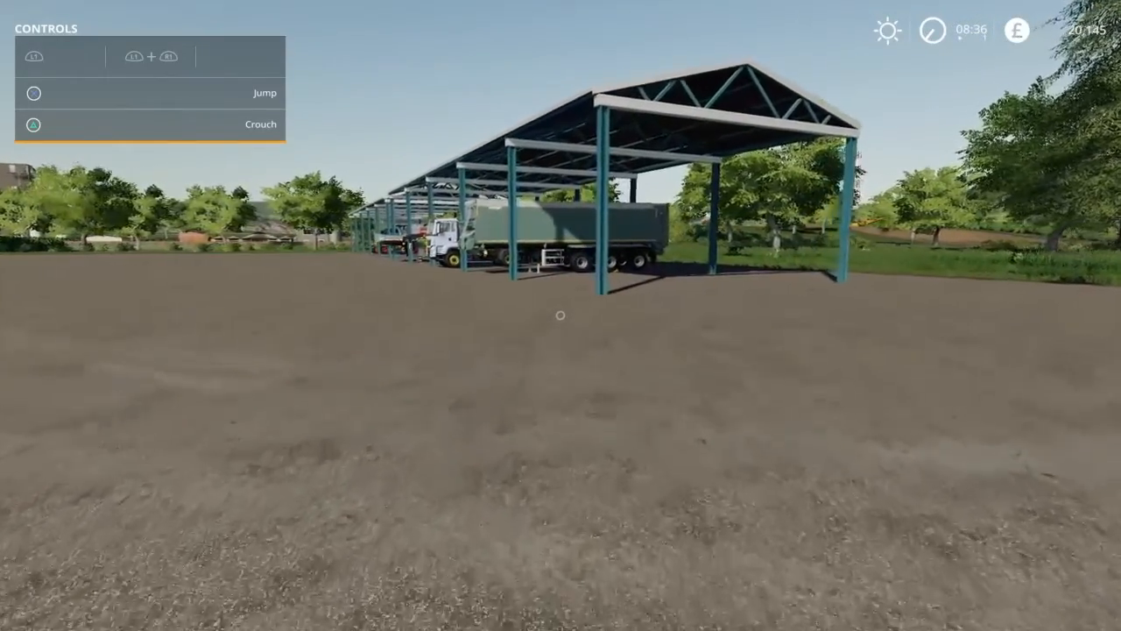
{"action": "mouse_move", "coordinate": [561, 316]}
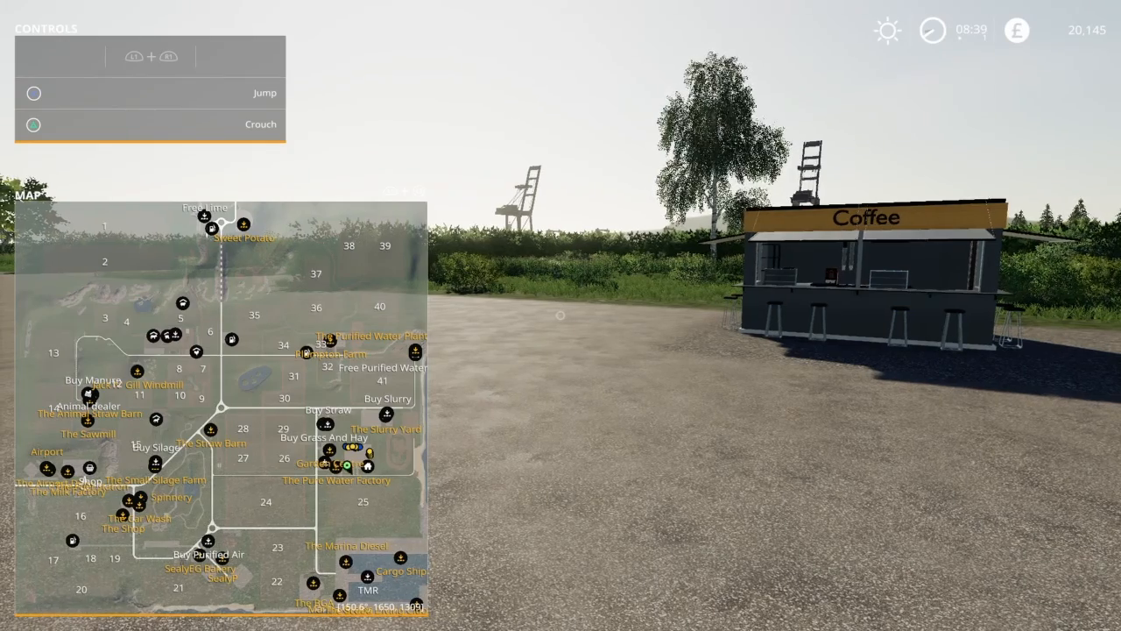
Bring up the in-game menu and go to its General Settings page.
{"action": "key", "text": "m"}
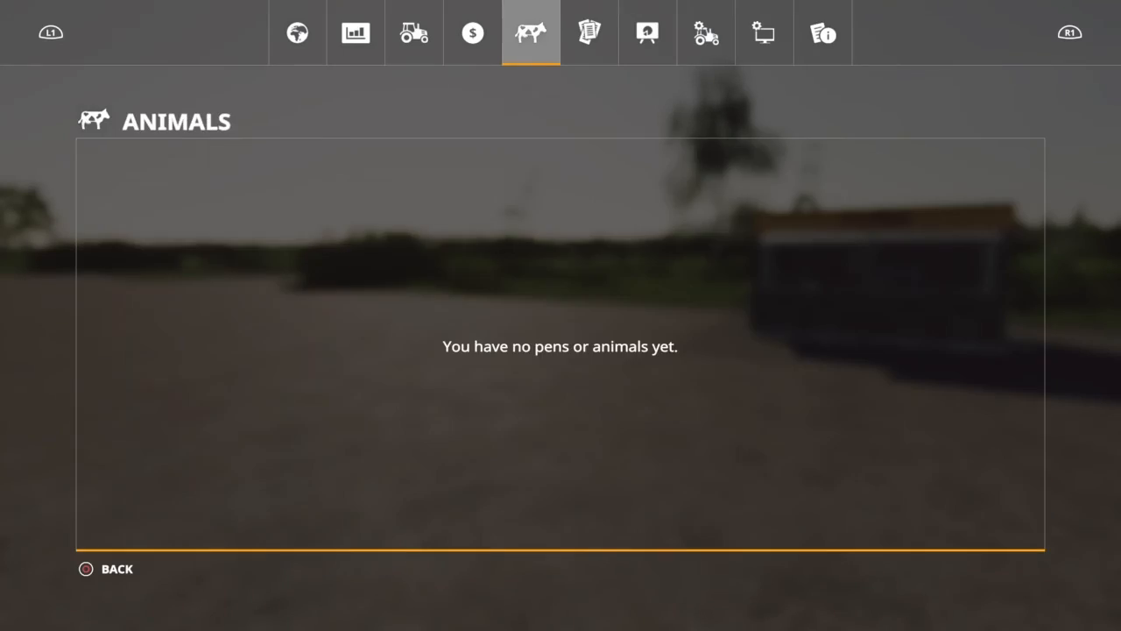
{"action": "left_click", "coordinate": [764, 32]}
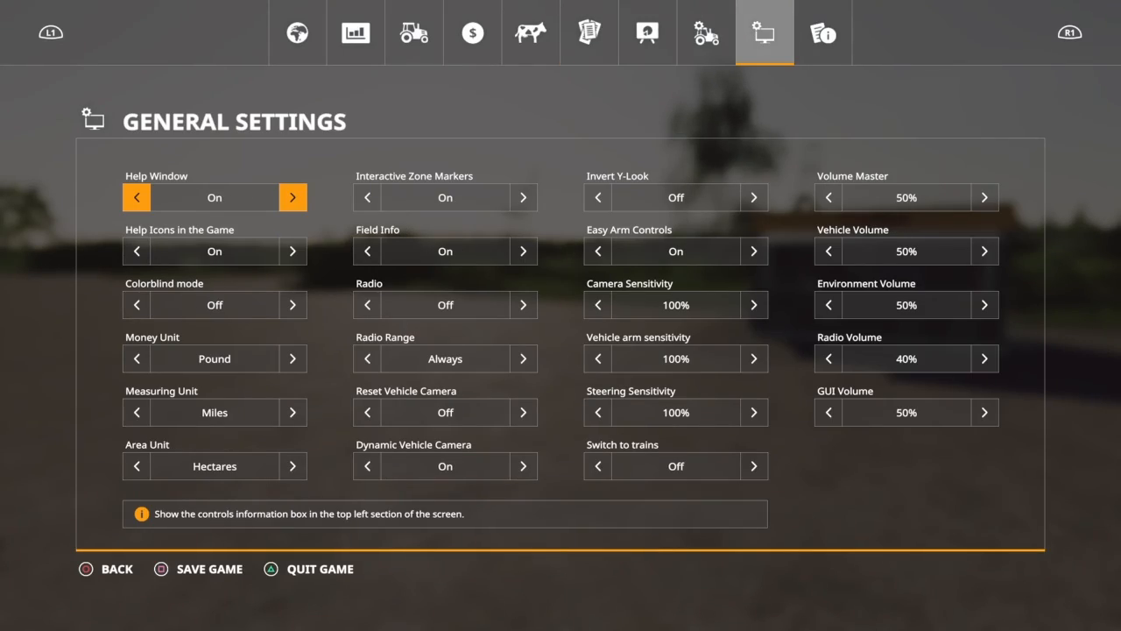